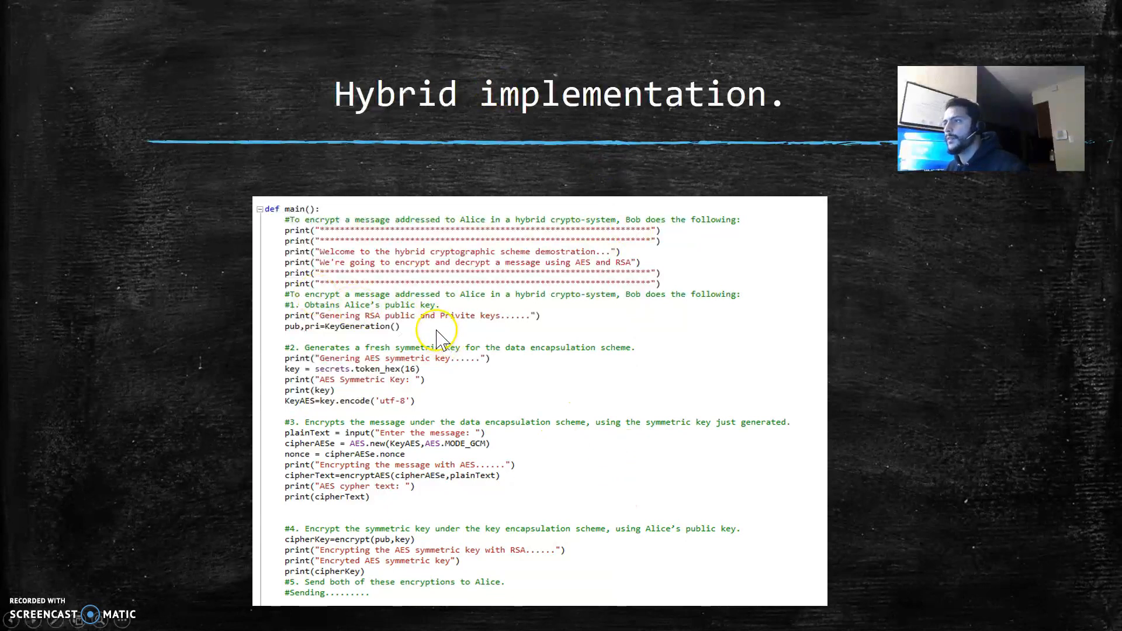
pyautogui.moveTo(367, 329)
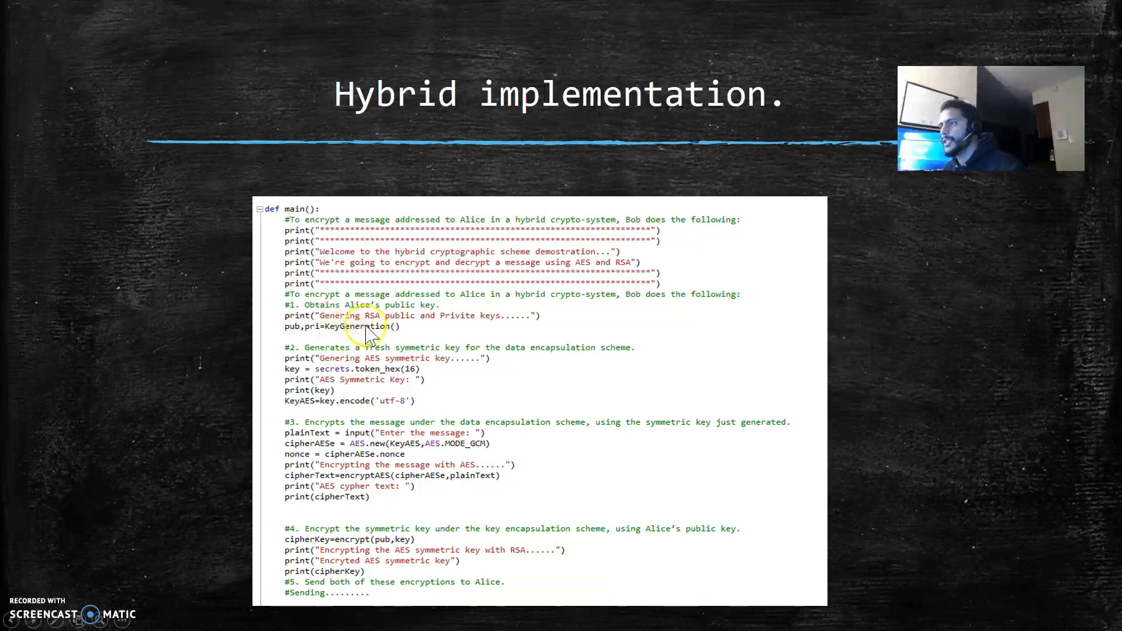
pyautogui.moveTo(404, 361)
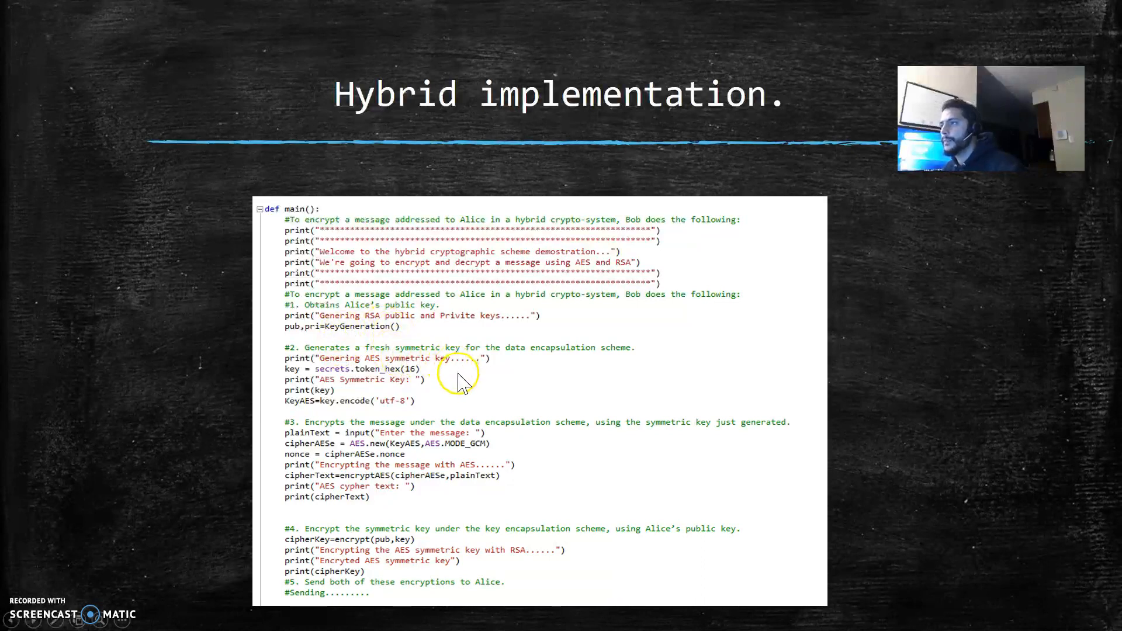
pyautogui.moveTo(505, 406)
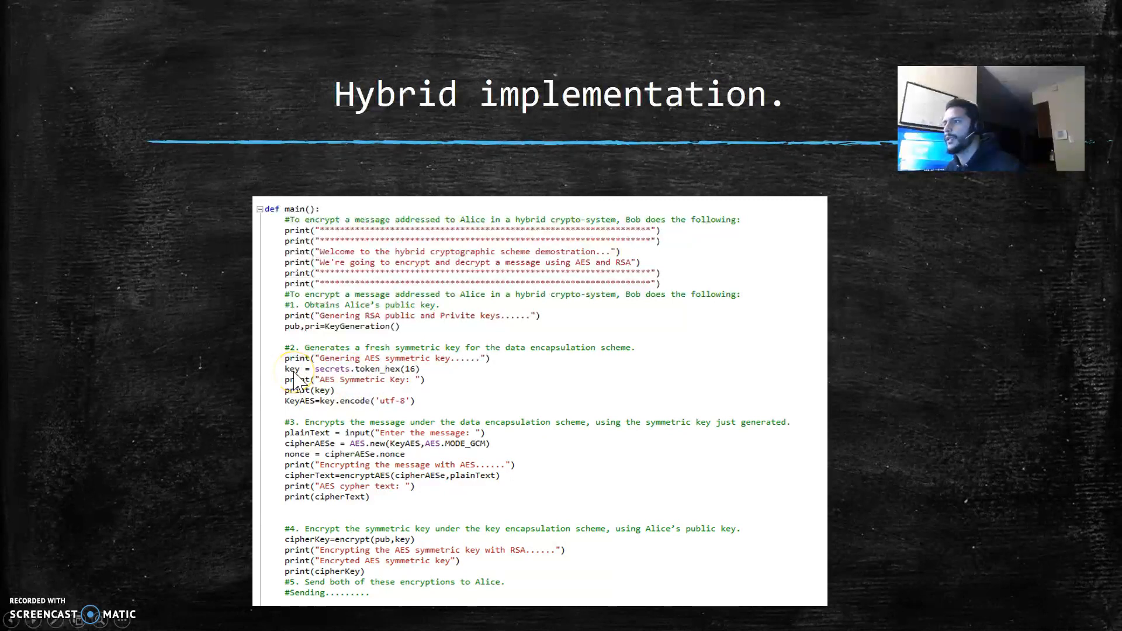
pyautogui.moveTo(347, 393)
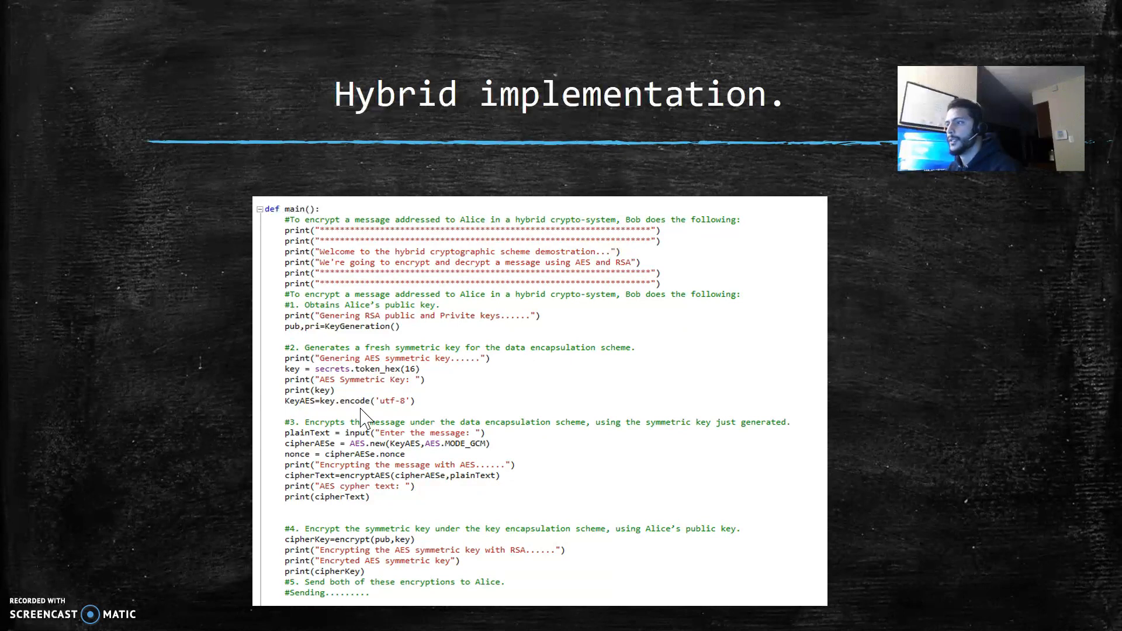
pyautogui.moveTo(536, 554)
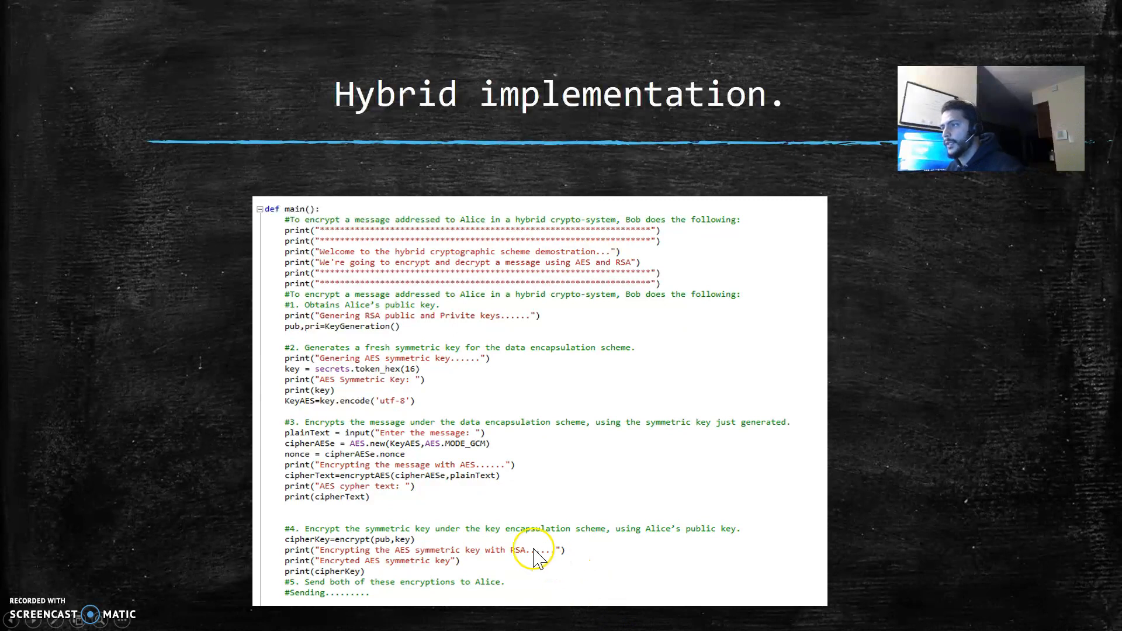
pyautogui.moveTo(451, 515)
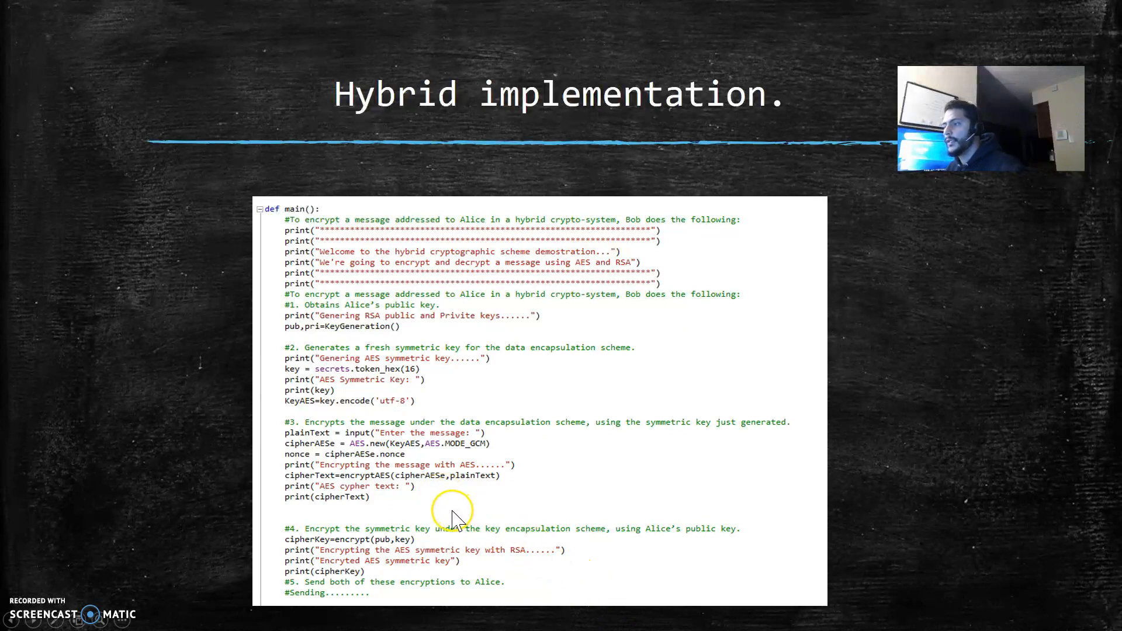
pyautogui.moveTo(531, 508)
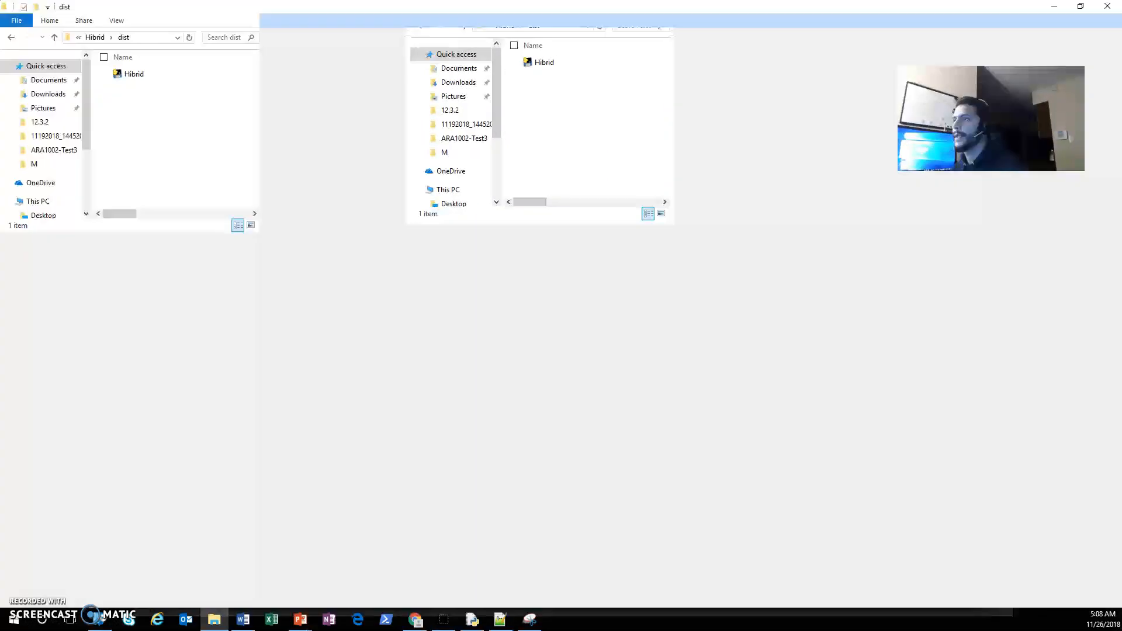
# Run Hibrid.exe from the dist folder, generating the RSA keys and AES key.
pyautogui.click(134, 74)
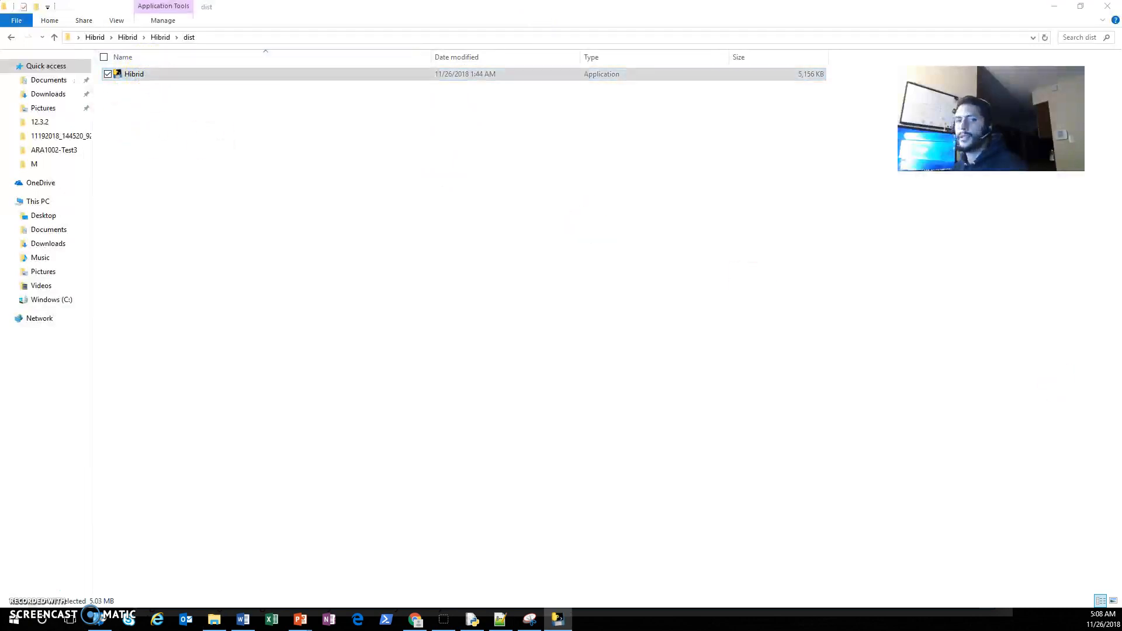
pyautogui.doubleClick(134, 74)
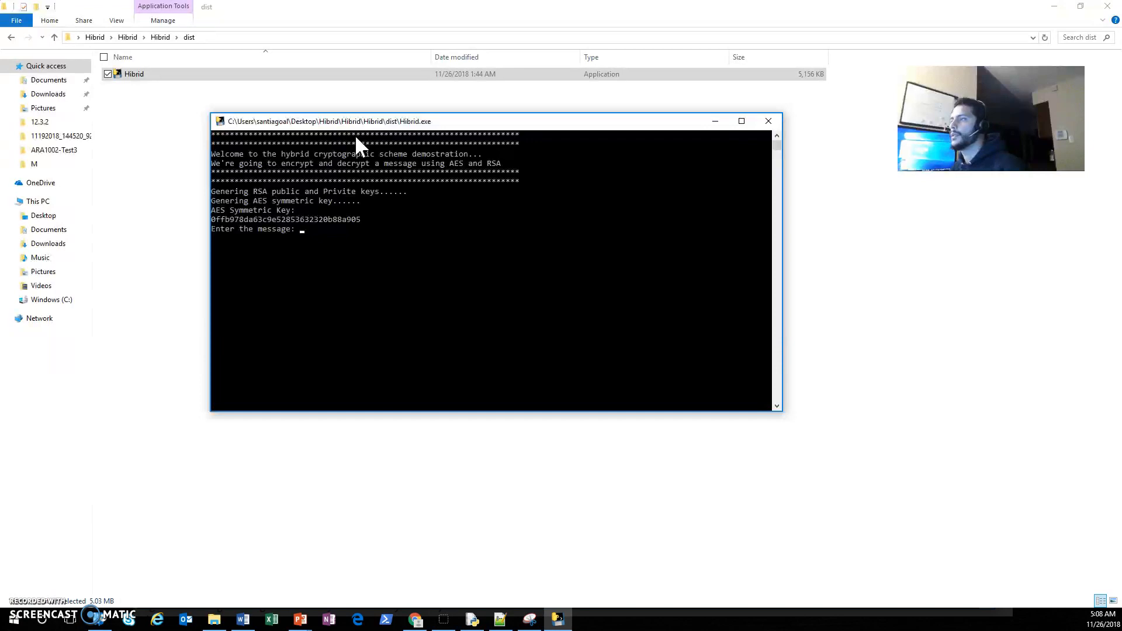
pyautogui.moveTo(392, 184)
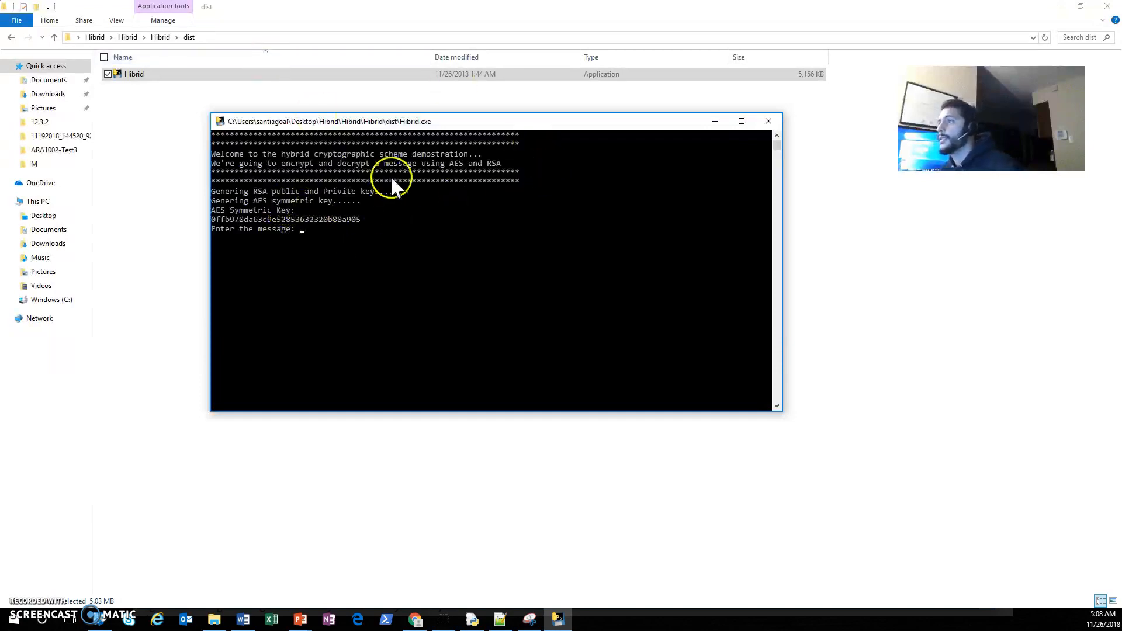
pyautogui.moveTo(330, 196)
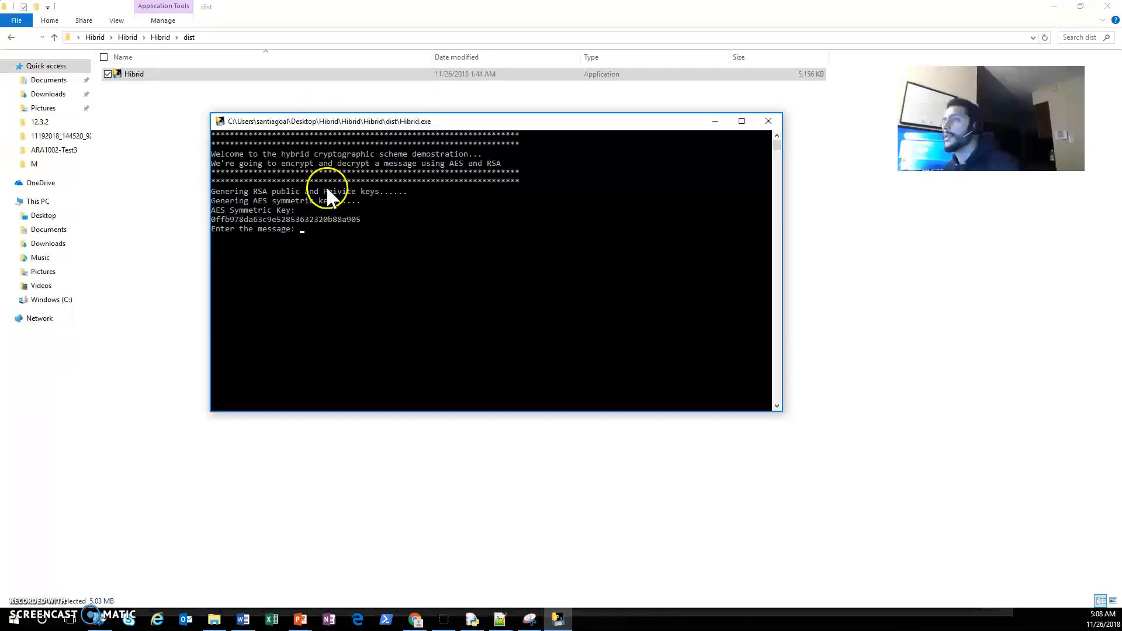
pyautogui.moveTo(368, 203)
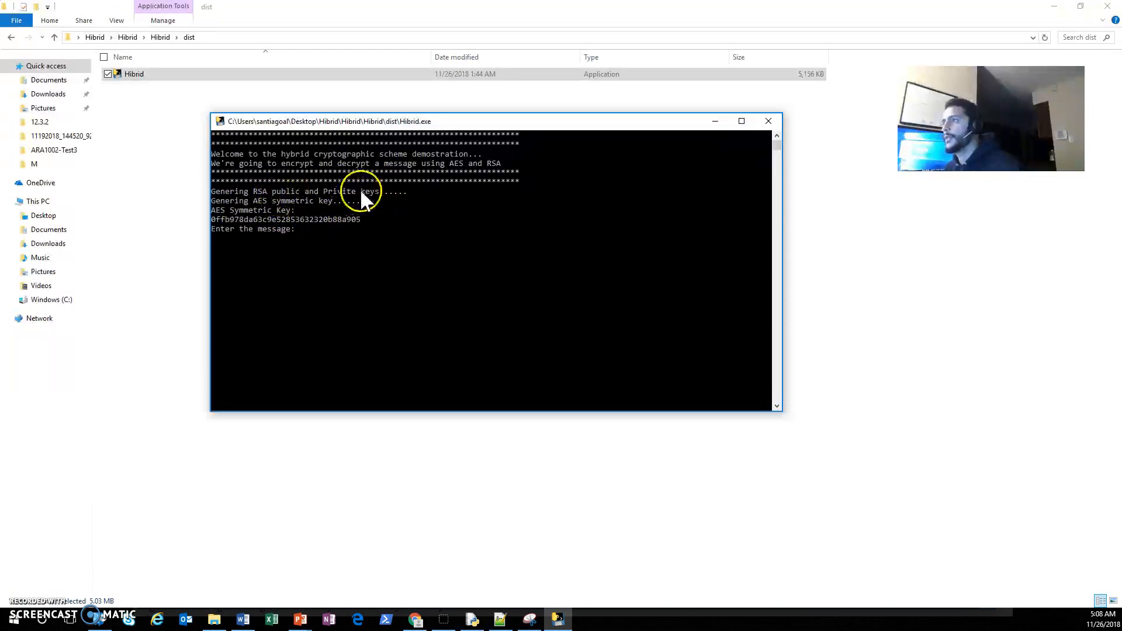
pyautogui.moveTo(261, 204)
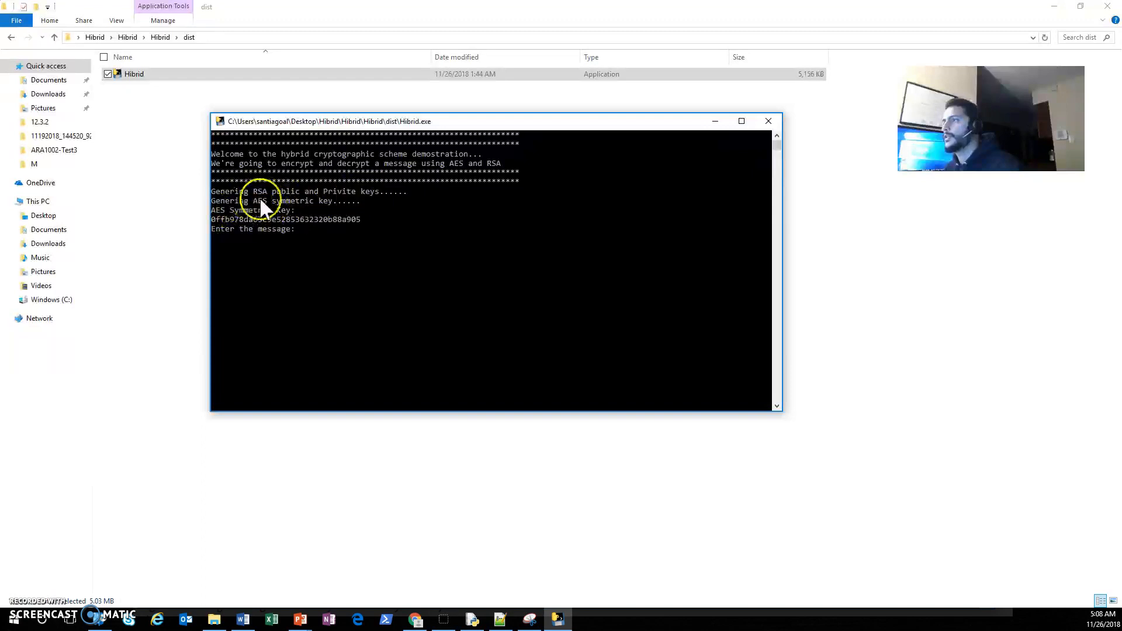
pyautogui.moveTo(329, 236)
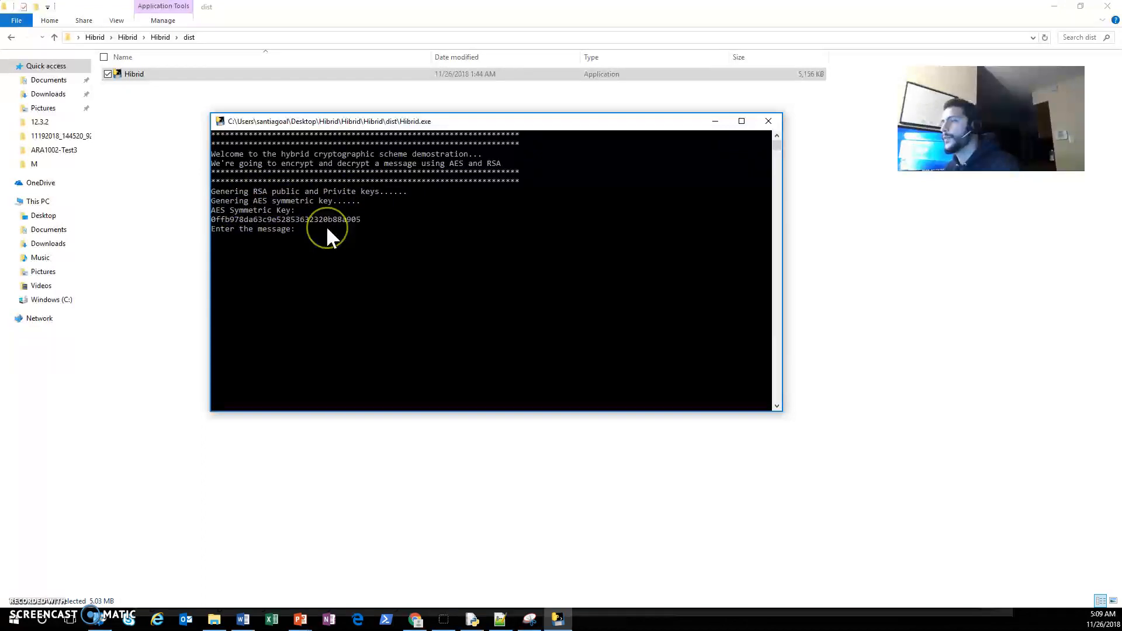
pyautogui.moveTo(243, 243)
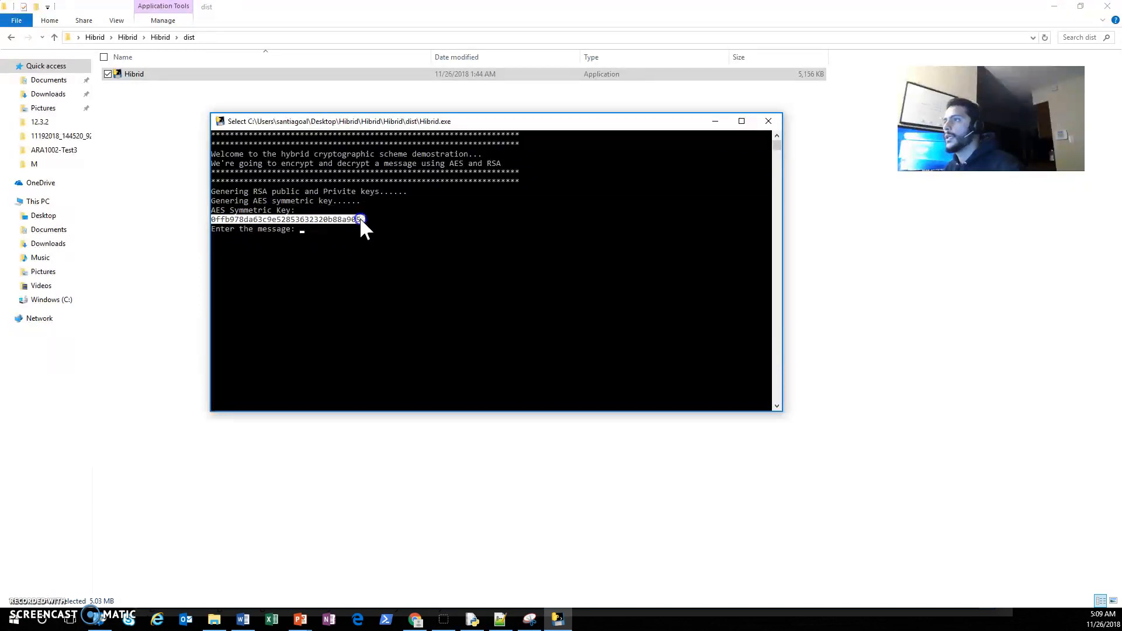
pyautogui.moveTo(336, 246)
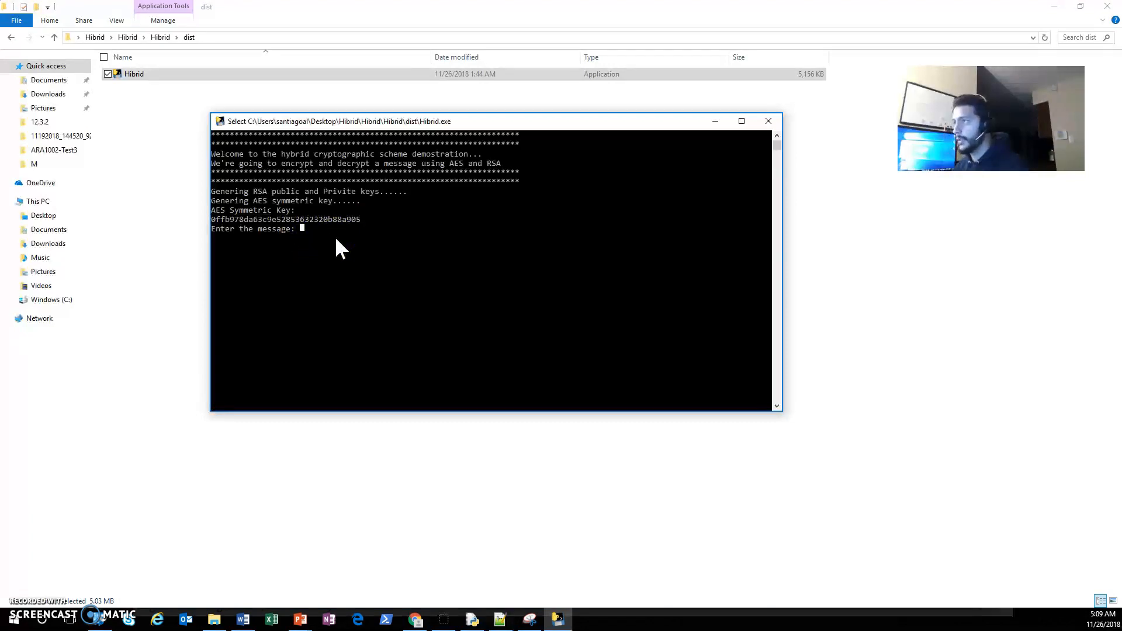
# Enter the message 'I made it!!' so it is encrypted with AES+RSA and decrypted back.
pyautogui.write('I m')
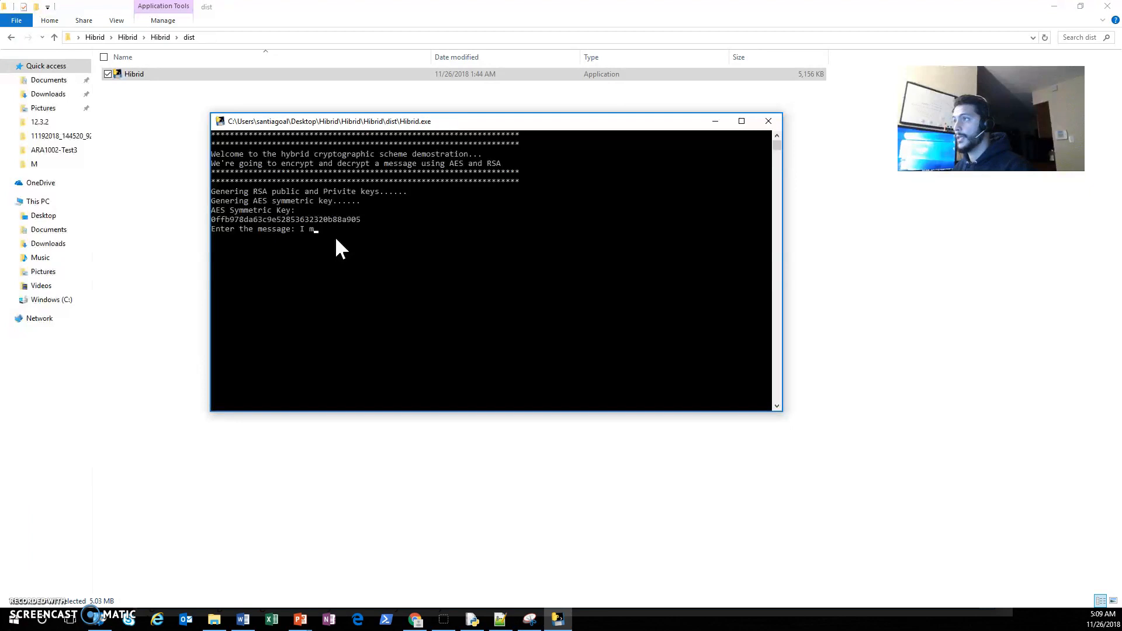
pyautogui.write('ade it!!')
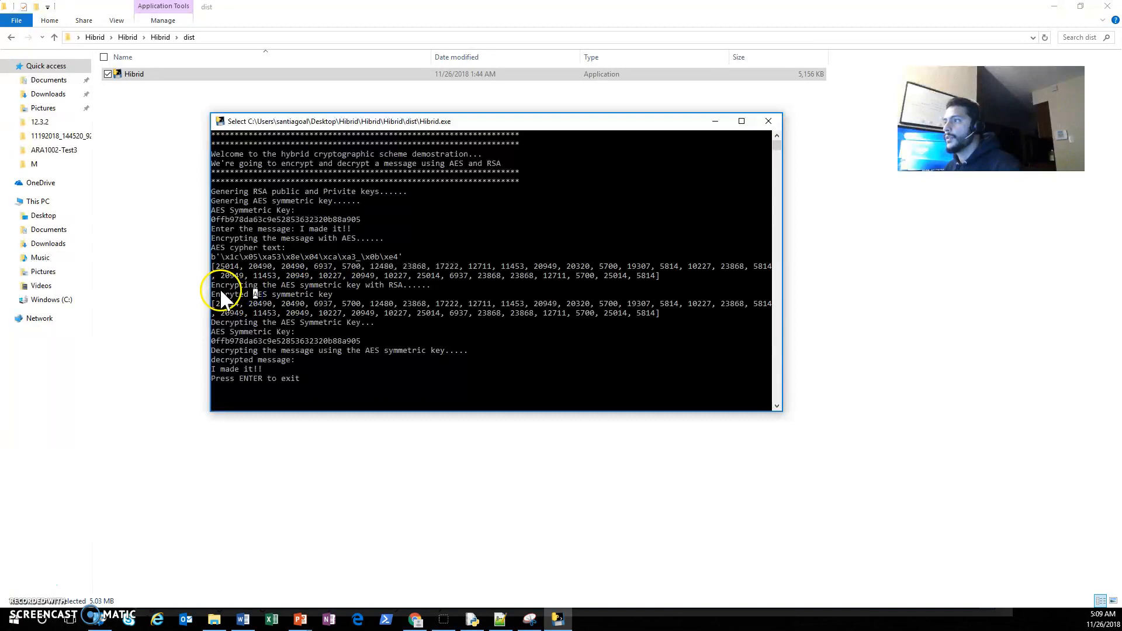
pyautogui.moveTo(304, 297)
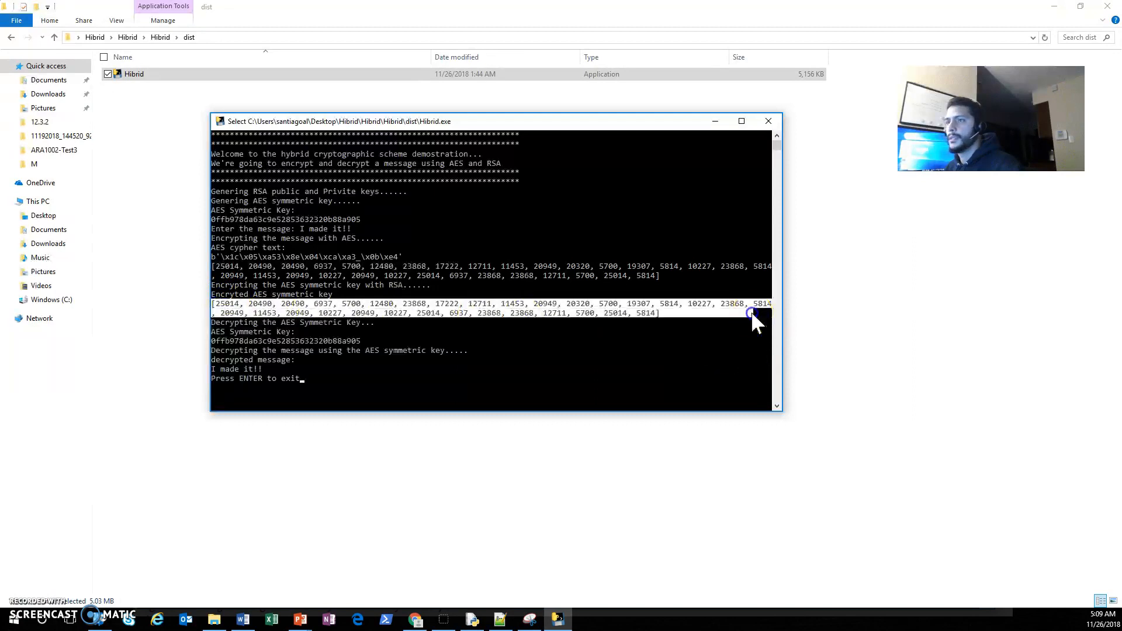
pyautogui.moveTo(451, 354)
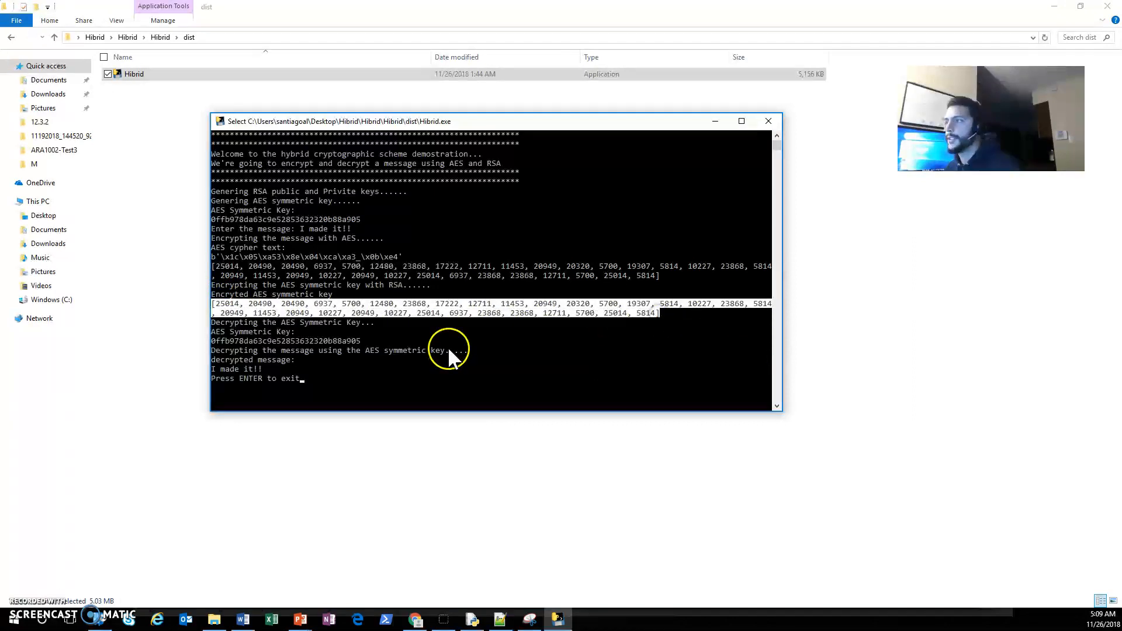
pyautogui.moveTo(340, 351)
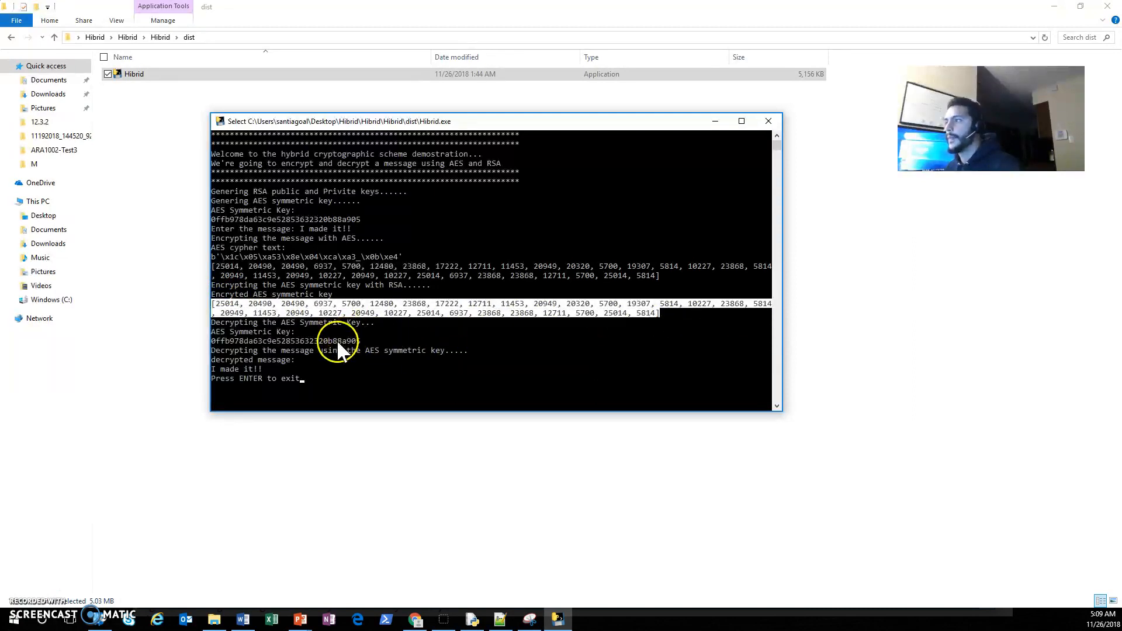
pyautogui.moveTo(246, 333)
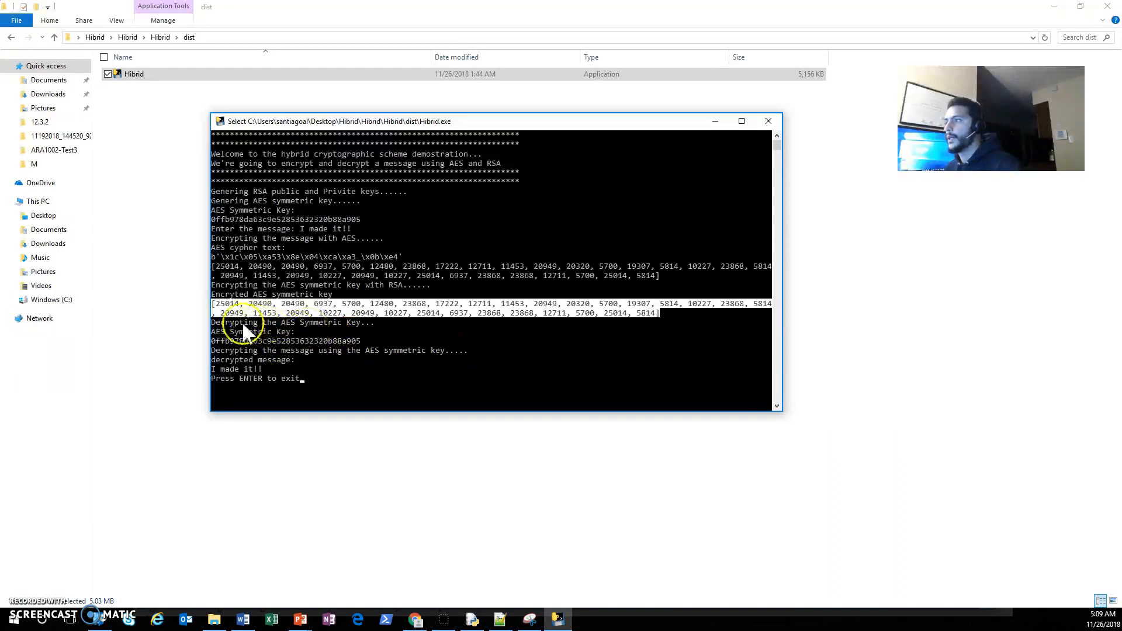
pyautogui.moveTo(290, 344)
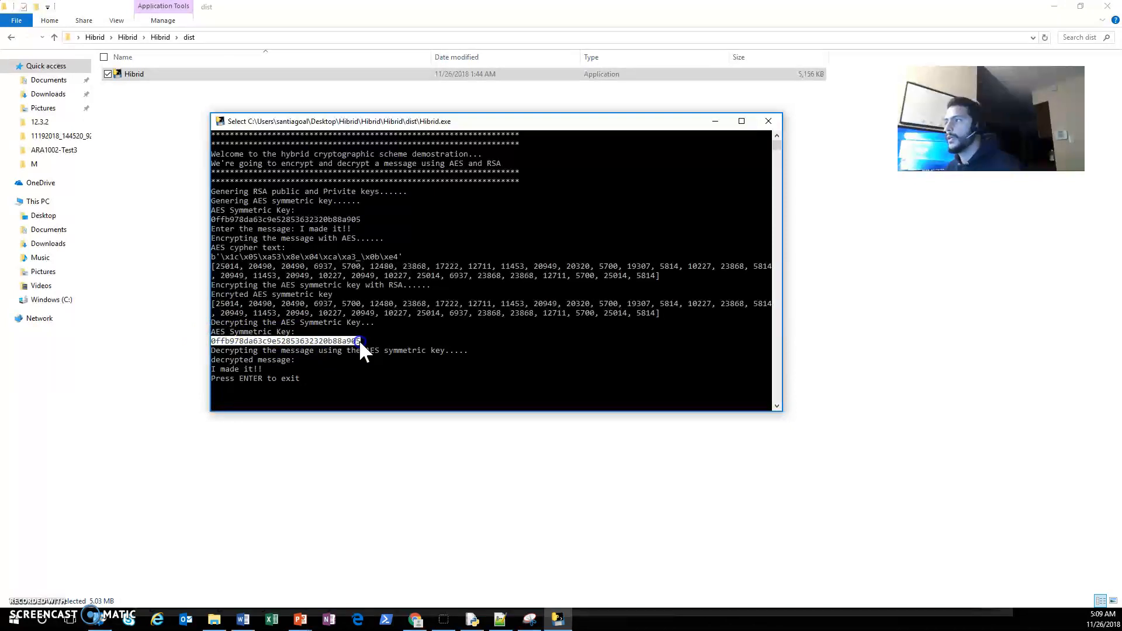
pyautogui.moveTo(361, 226)
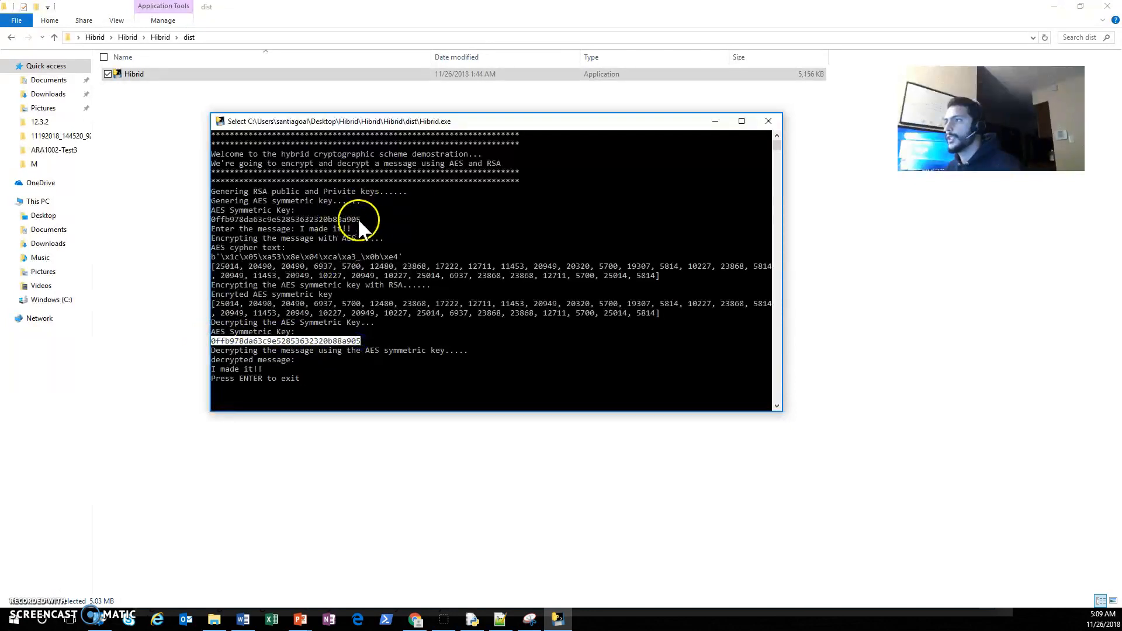
pyautogui.moveTo(246, 333)
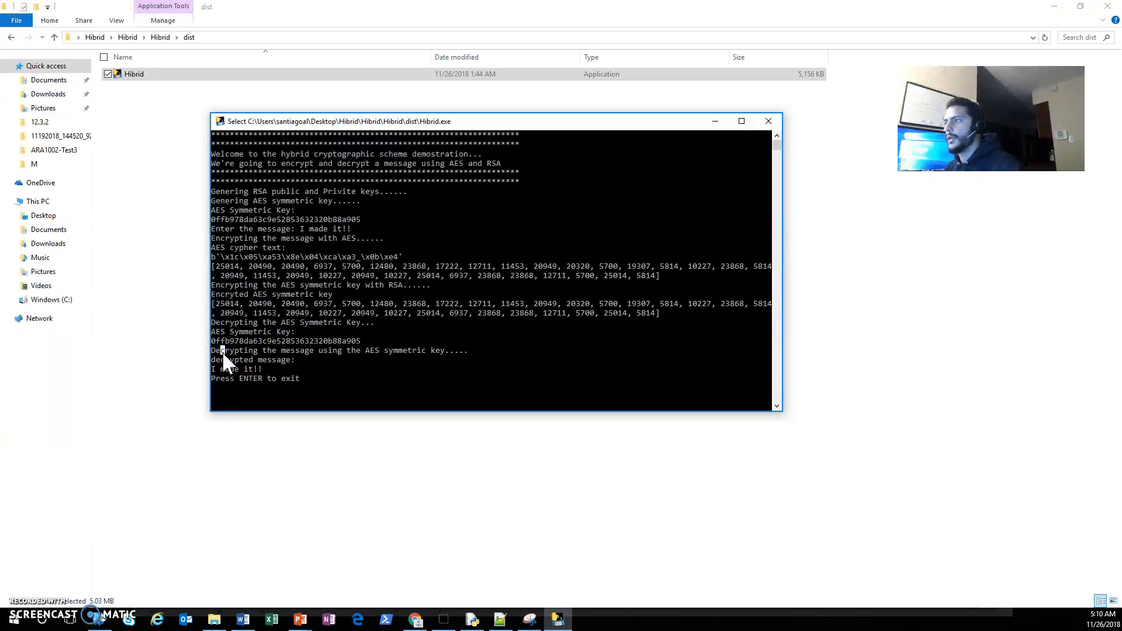
pyautogui.moveTo(222, 354)
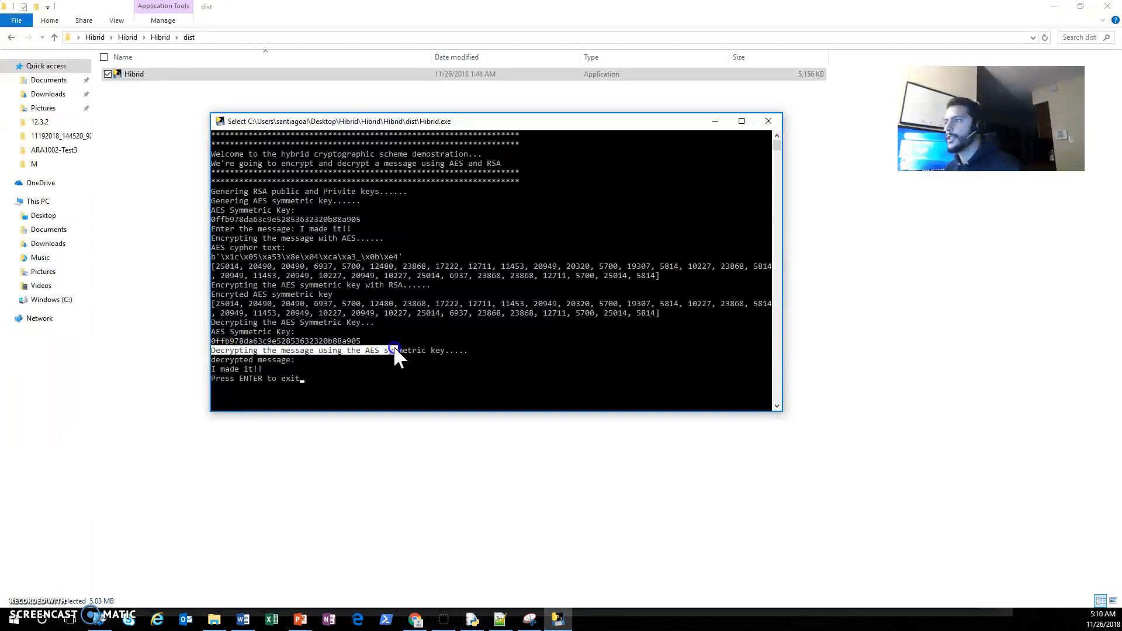
pyautogui.moveTo(221, 365)
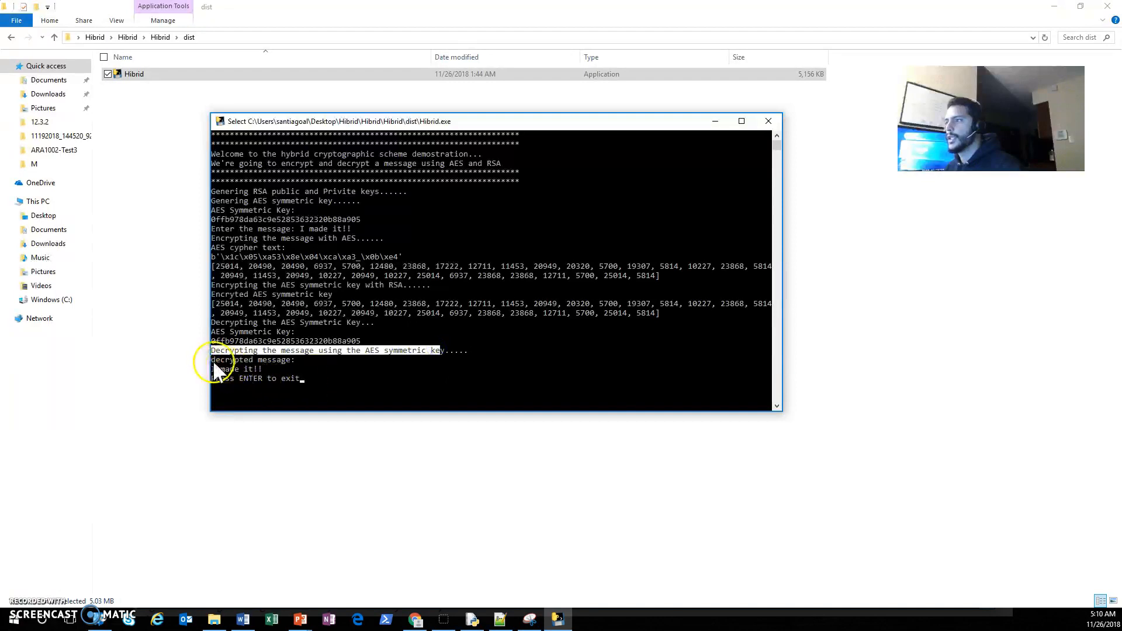